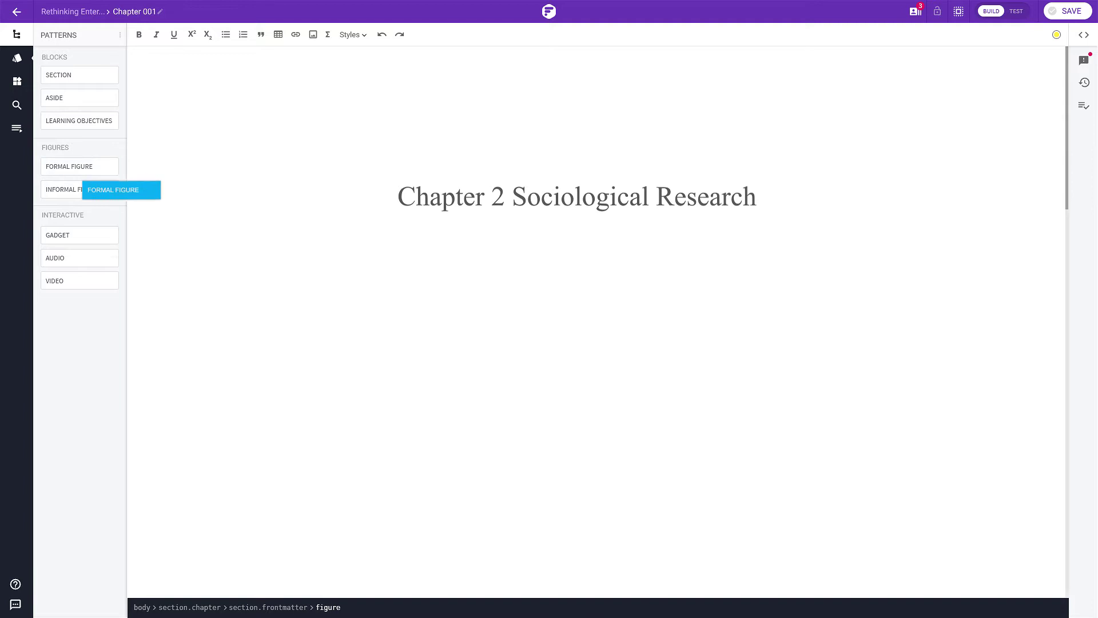
Place a Formal Figure of a moonlit city skyline below the Chapter 2 heading
left_click(69, 167)
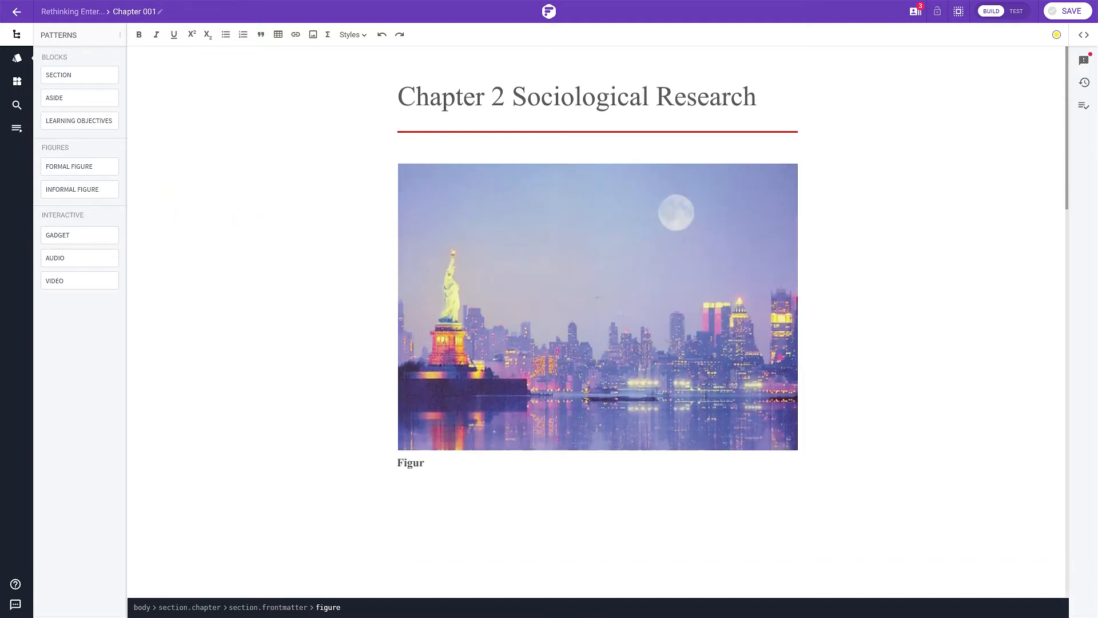
scroll("down", 3)
type("Can you please change this image with the image")
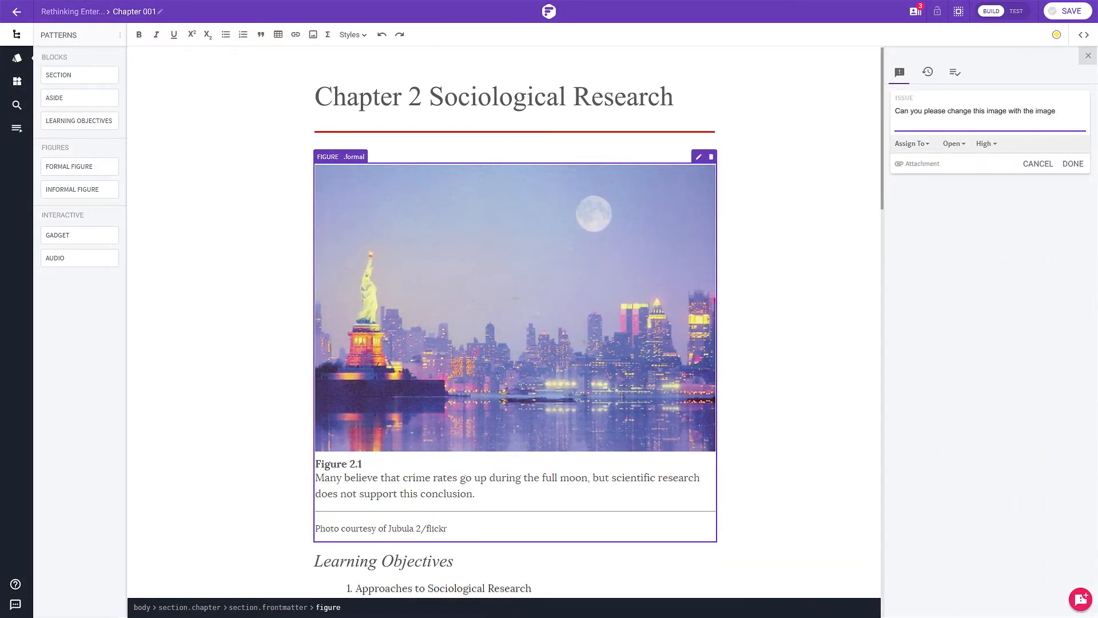
Assign the figure's image-replacement issue to a team member and file it
left_click(910, 144)
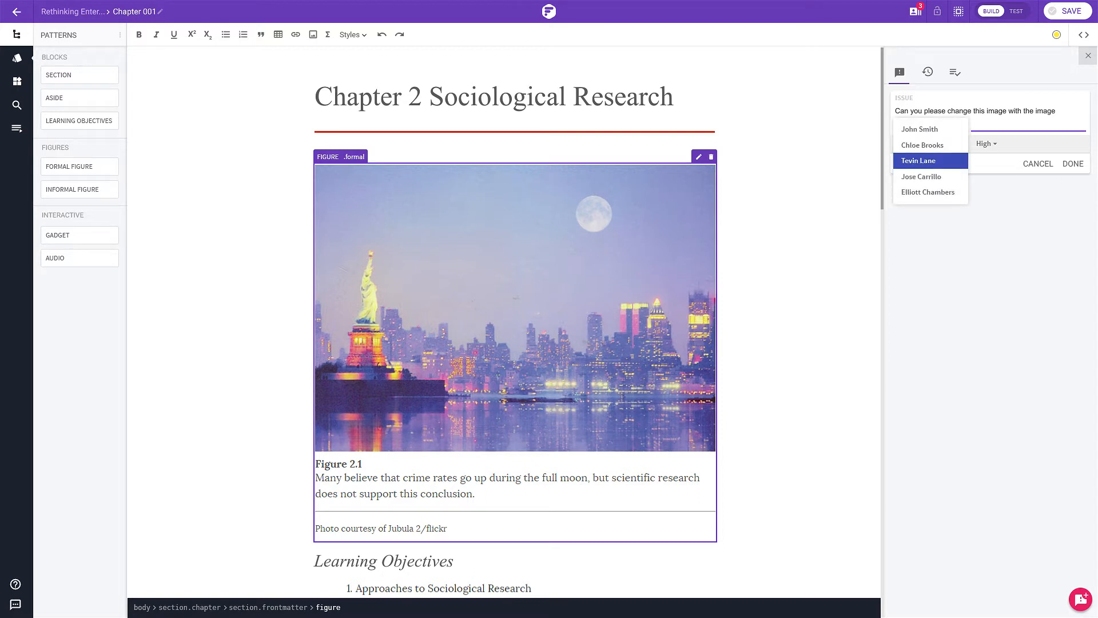
left_click(1073, 164)
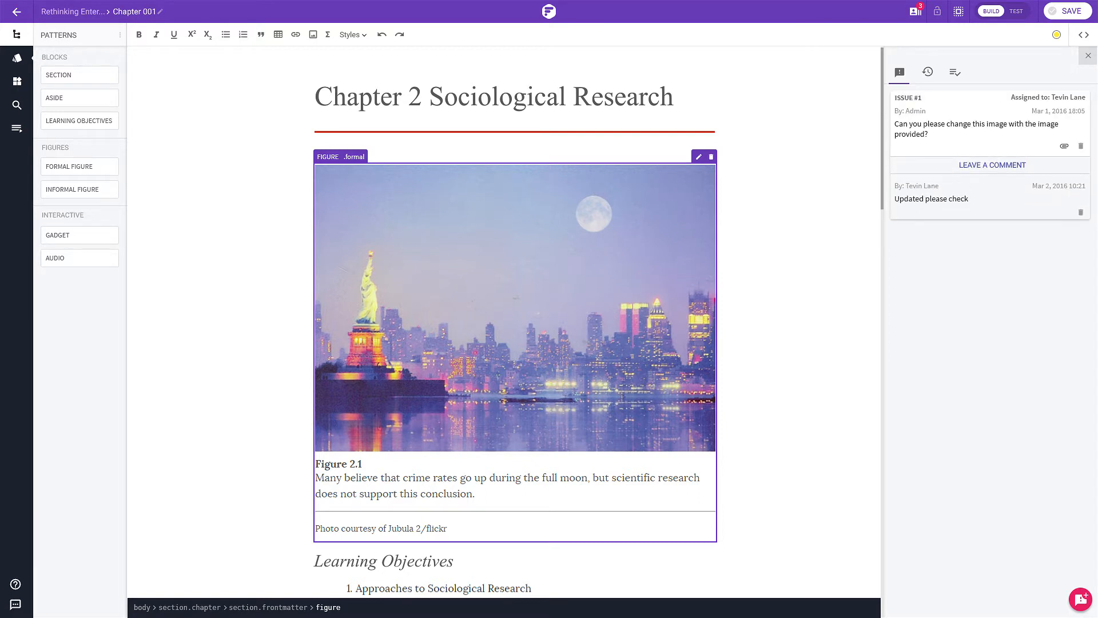